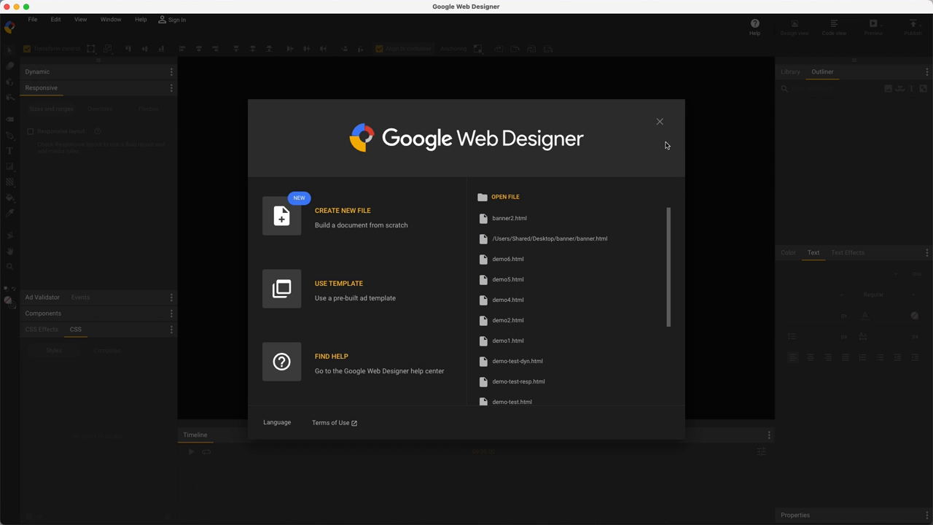
# Step: Load the existing eBalm responsive banner from the recent files list
pyautogui.click(659, 121)
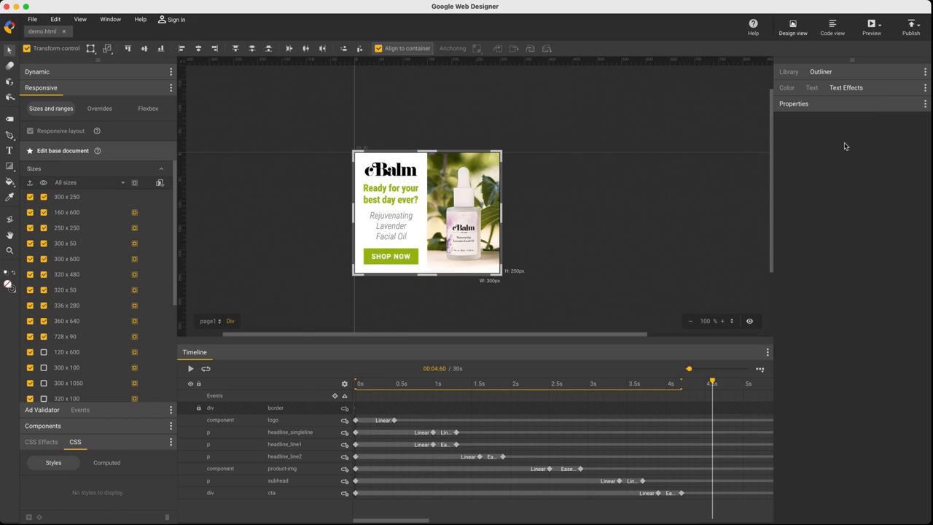
# Step: Show the Publish destinations, then in Google Ads choose + Create ad > Upload display ads
pyautogui.click(910, 26)
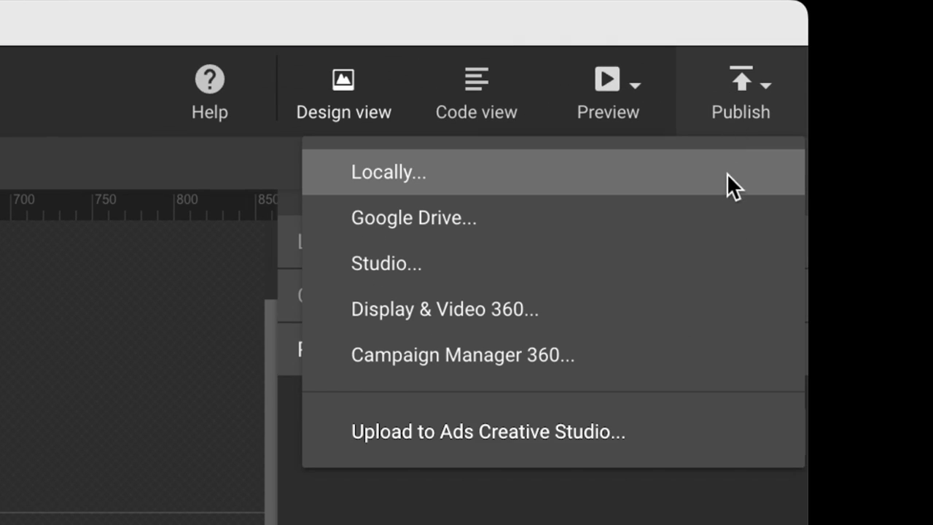
pyautogui.moveTo(722, 321)
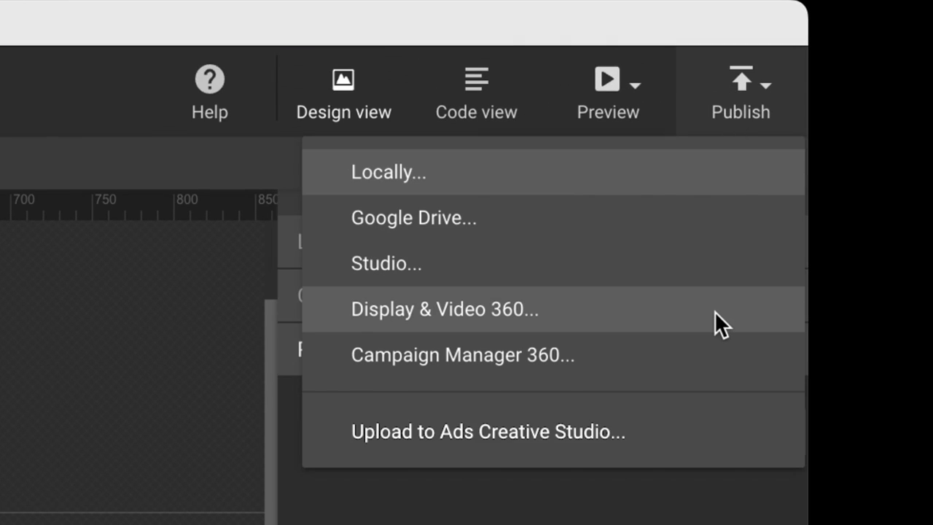
pyautogui.moveTo(712, 399)
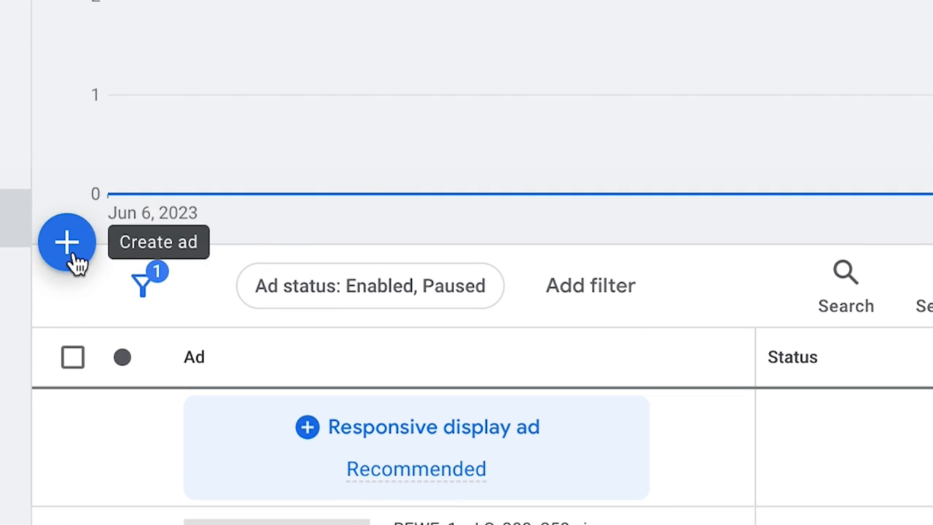
pyautogui.click(67, 242)
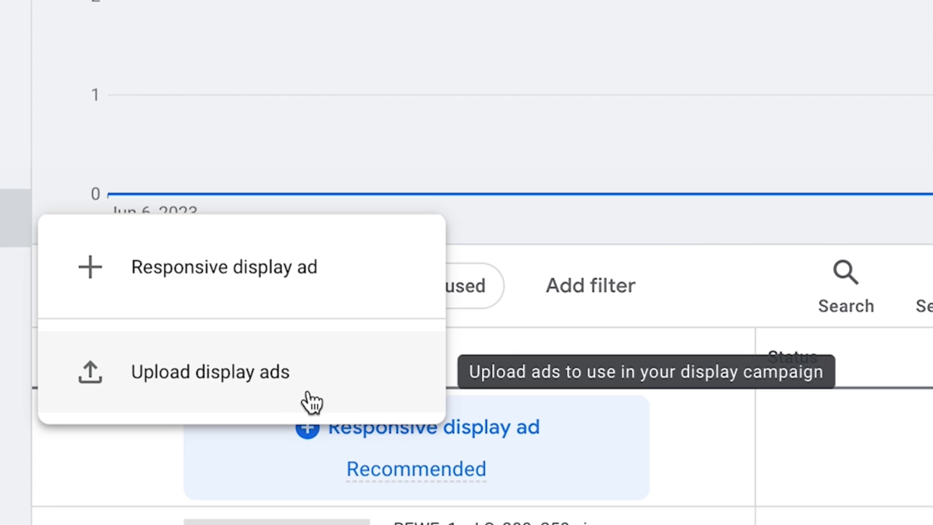
pyautogui.click(209, 371)
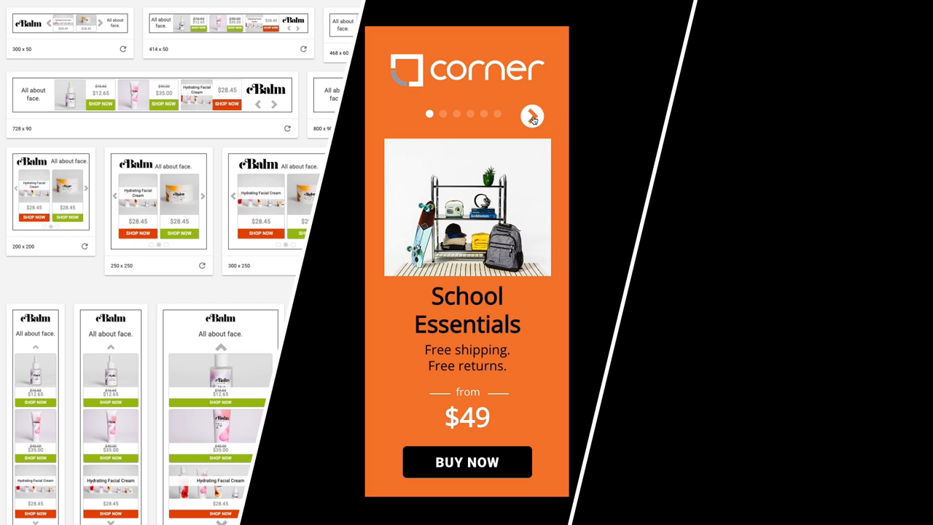
pyautogui.click(532, 115)
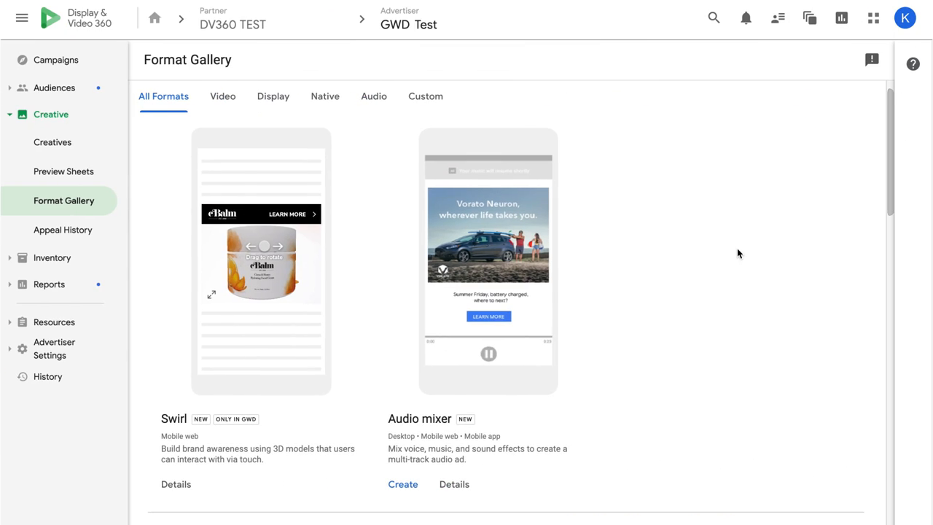
# Step: Create a Native display creative from the Format Gallery and browse its publisher sample previews
pyautogui.scroll(-3)
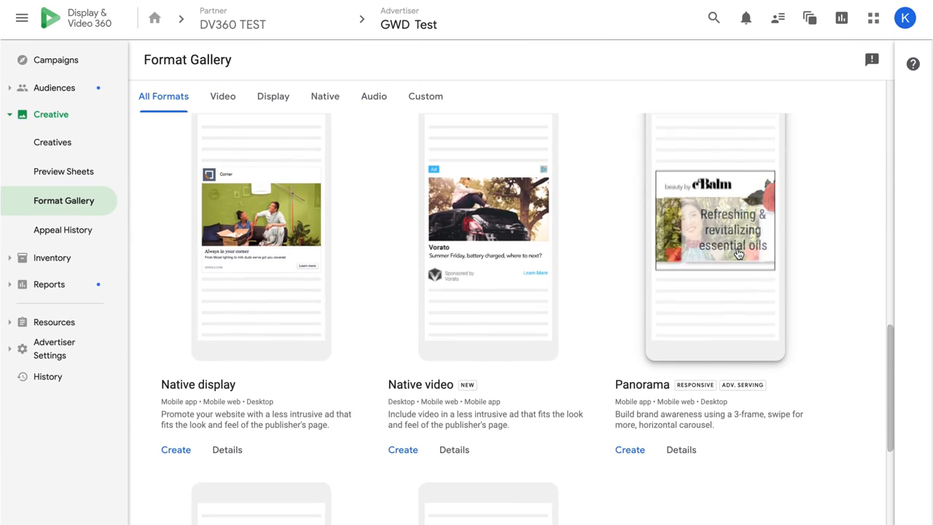
pyautogui.click(175, 449)
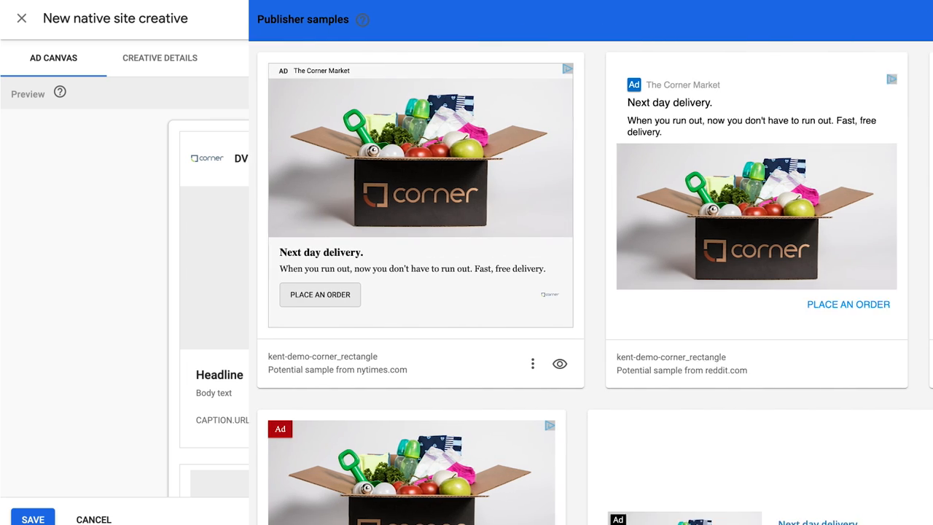
pyautogui.scroll(-3)
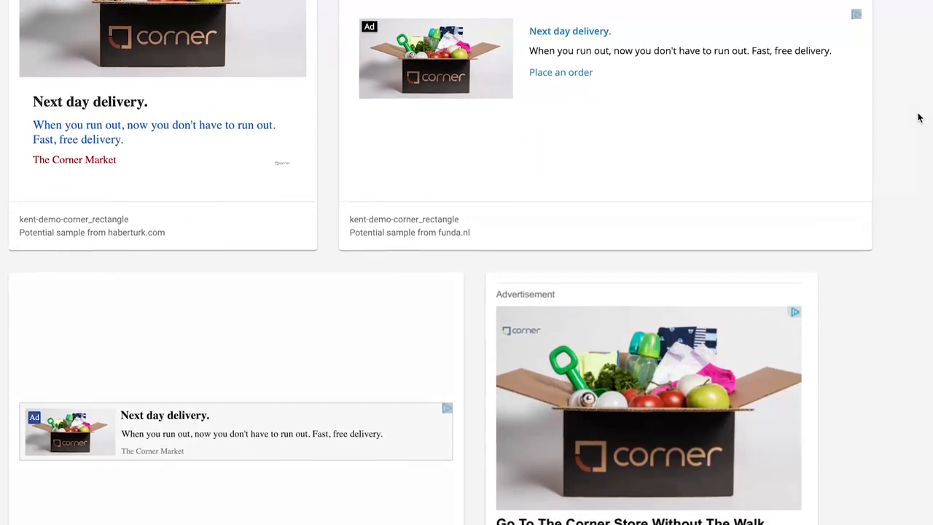
pyautogui.scroll(-3)
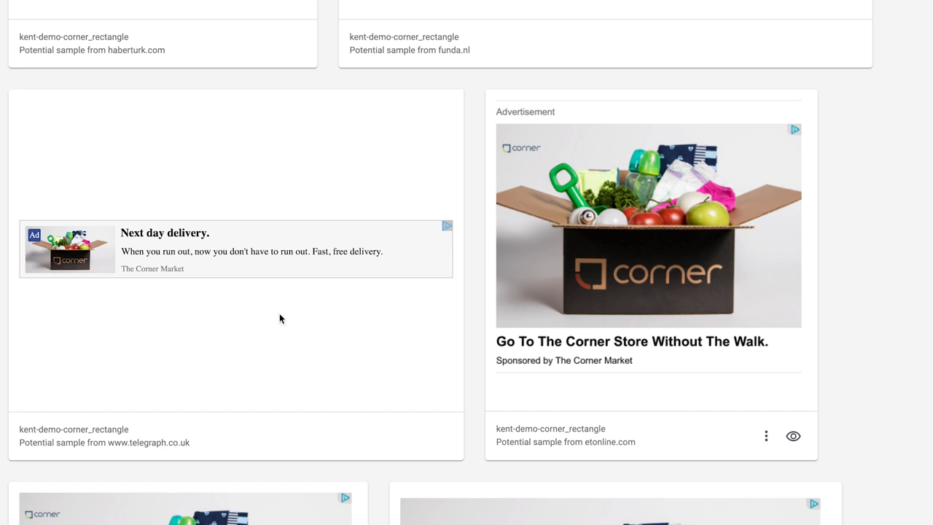
pyautogui.moveTo(93, 196)
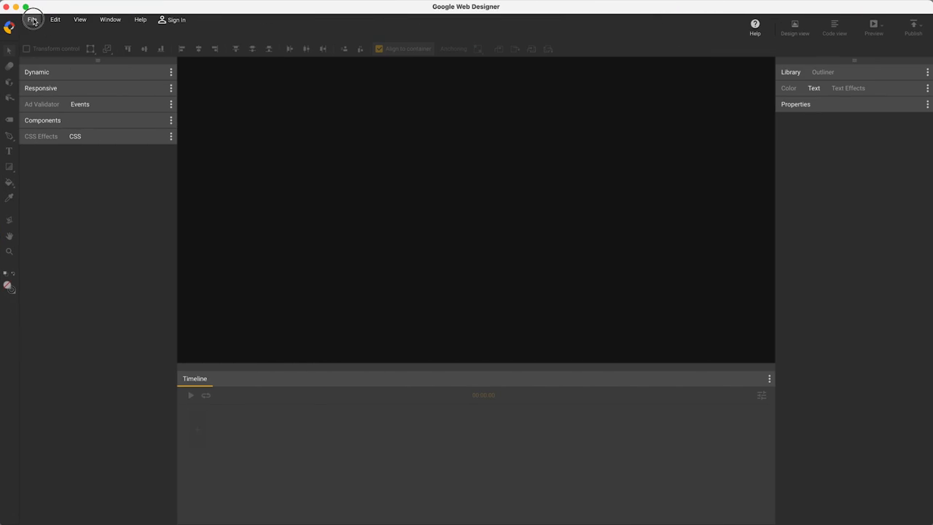
# Step: Start a new responsive-layout banner and publish it to Display & Video 360
pyautogui.click(32, 20)
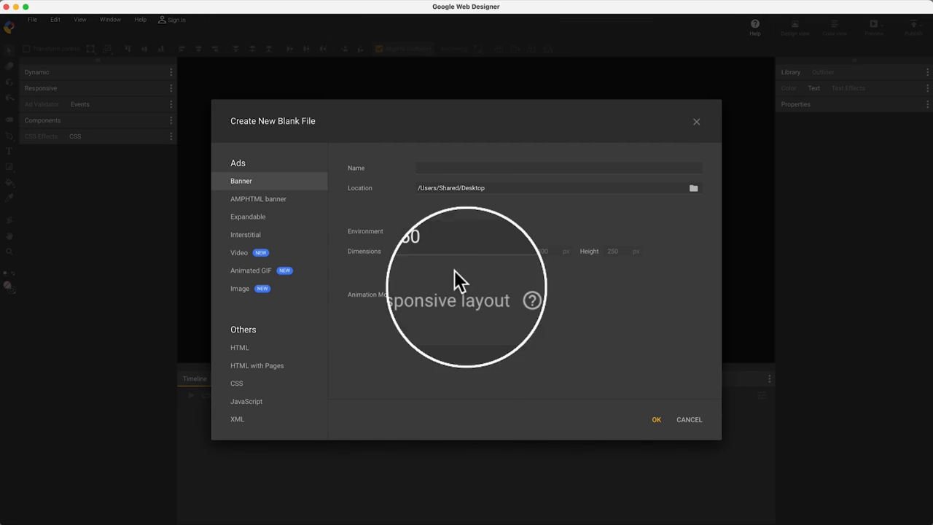
pyautogui.click(656, 420)
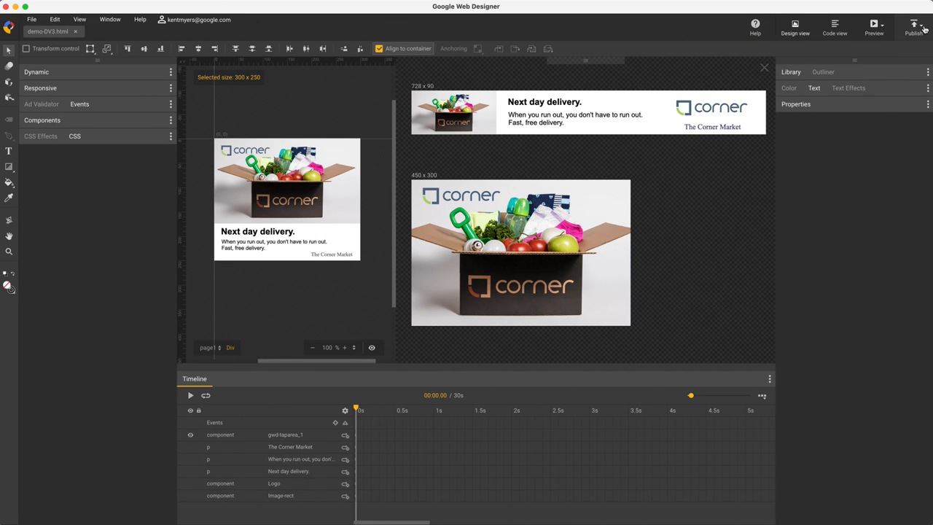
pyautogui.click(912, 26)
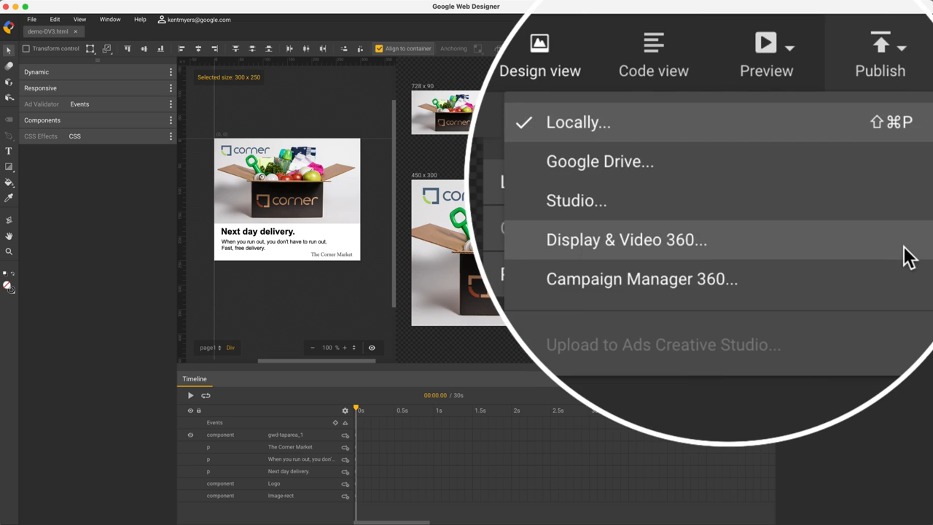
pyautogui.click(626, 239)
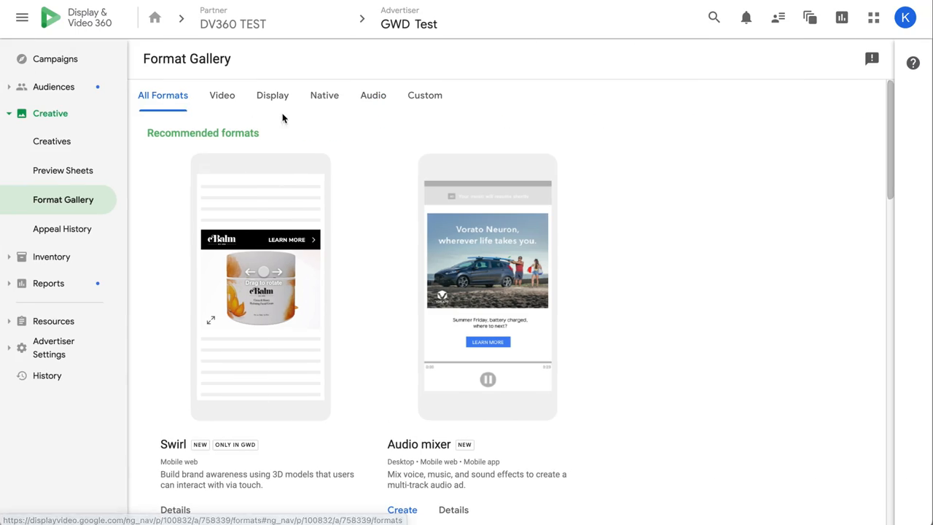
pyautogui.click(424, 95)
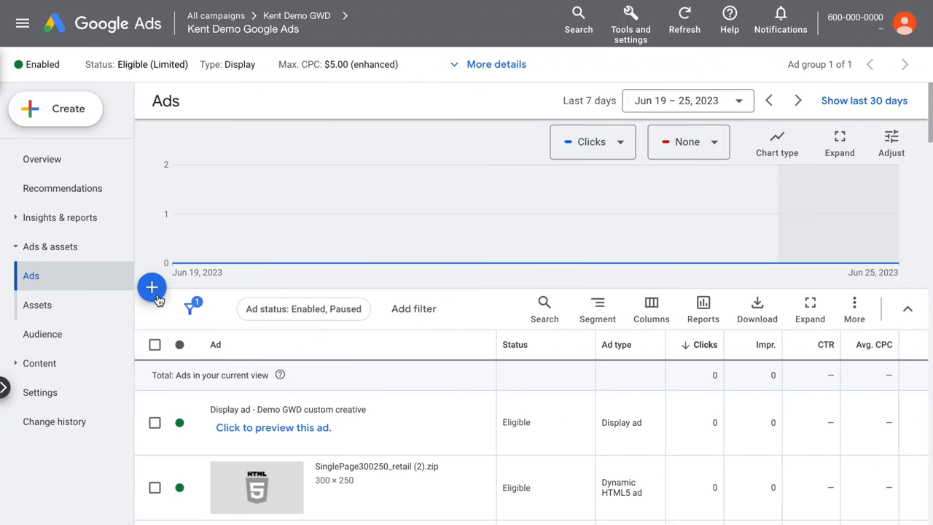
# Step: Create a Responsive display ad, flip through its layout previews, then preview the eBalm carousel in every size
pyautogui.click(151, 285)
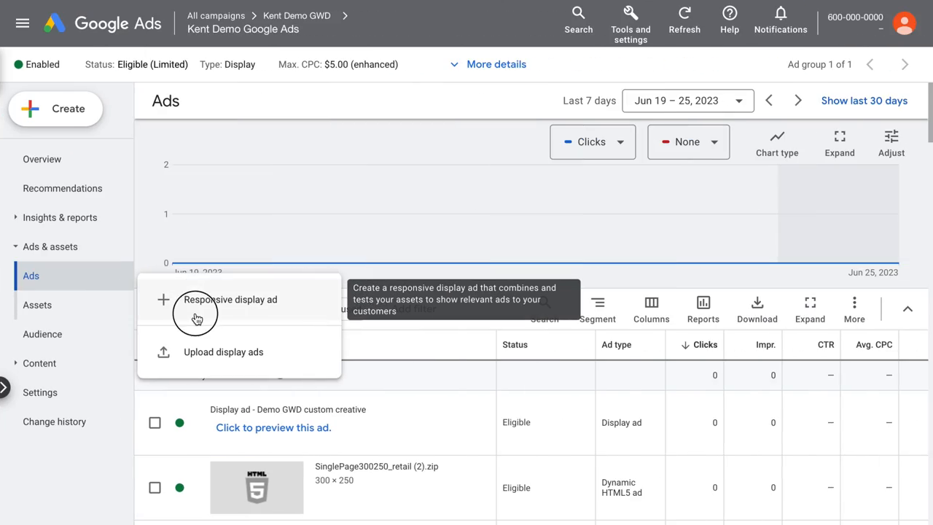
pyautogui.click(230, 299)
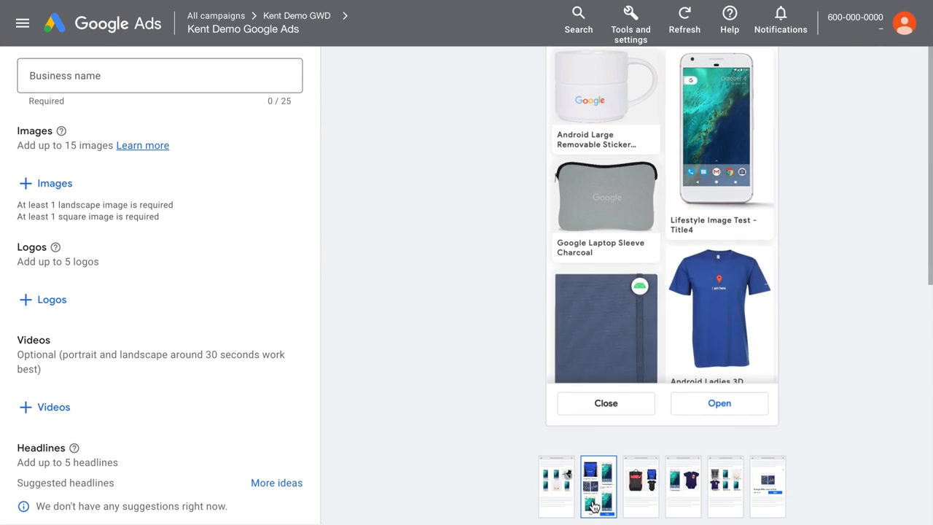
pyautogui.click(640, 487)
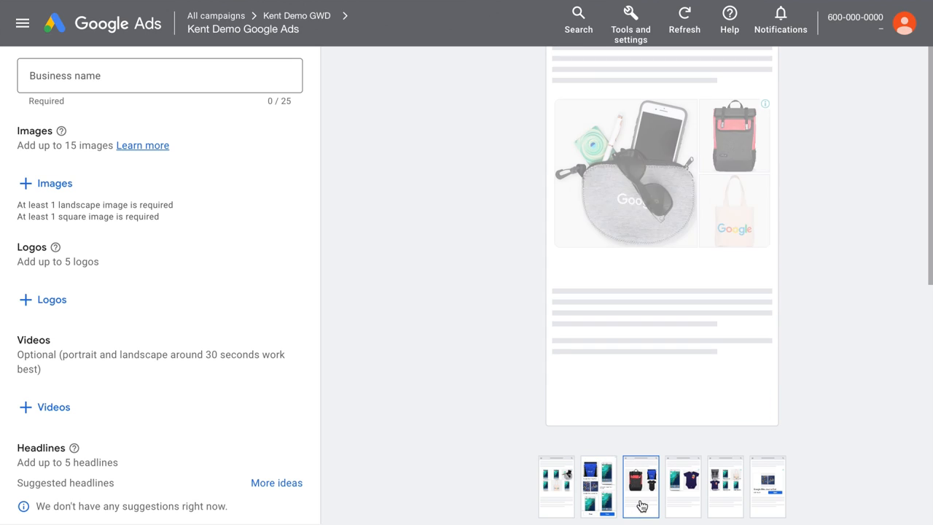
pyautogui.click(682, 487)
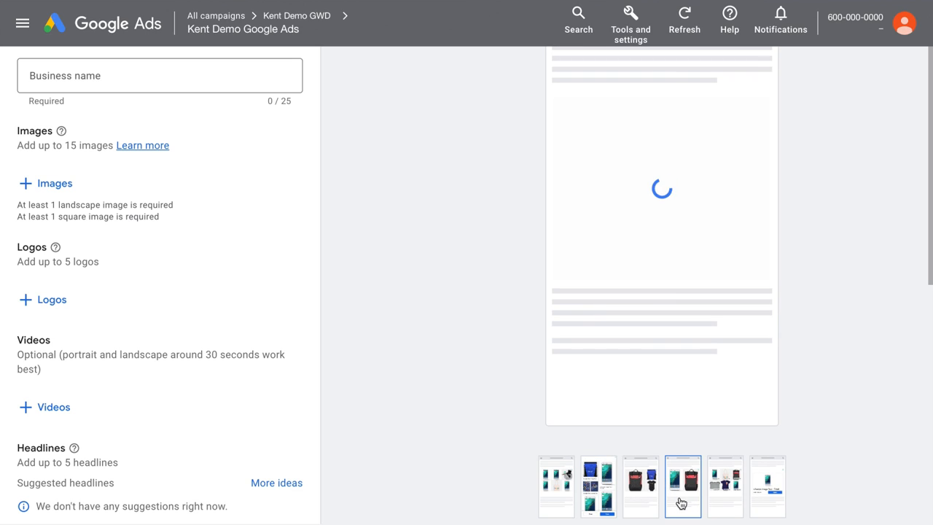
pyautogui.click(724, 487)
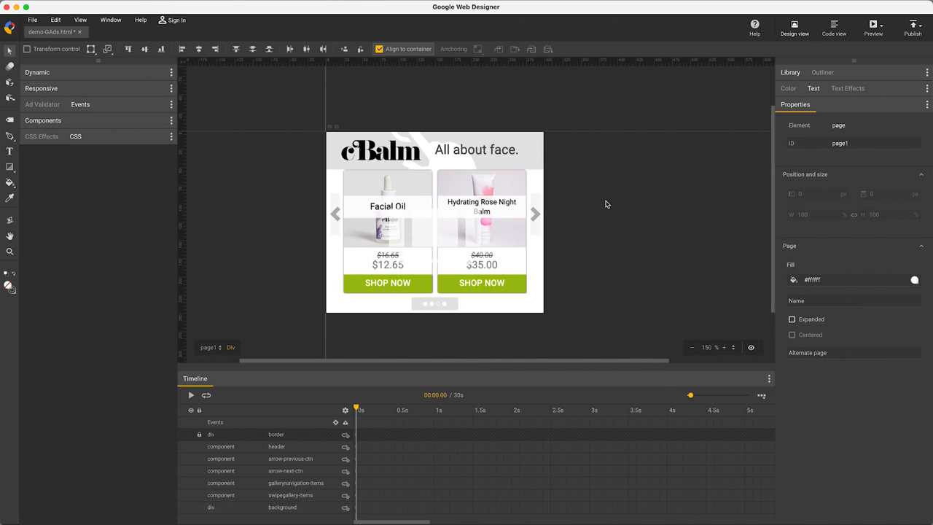
pyautogui.moveTo(634, 204)
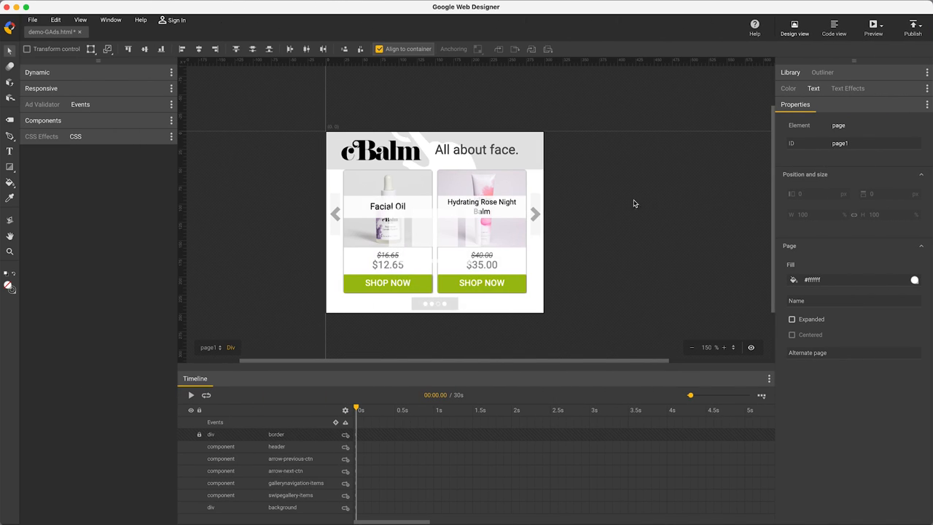
pyautogui.click(873, 28)
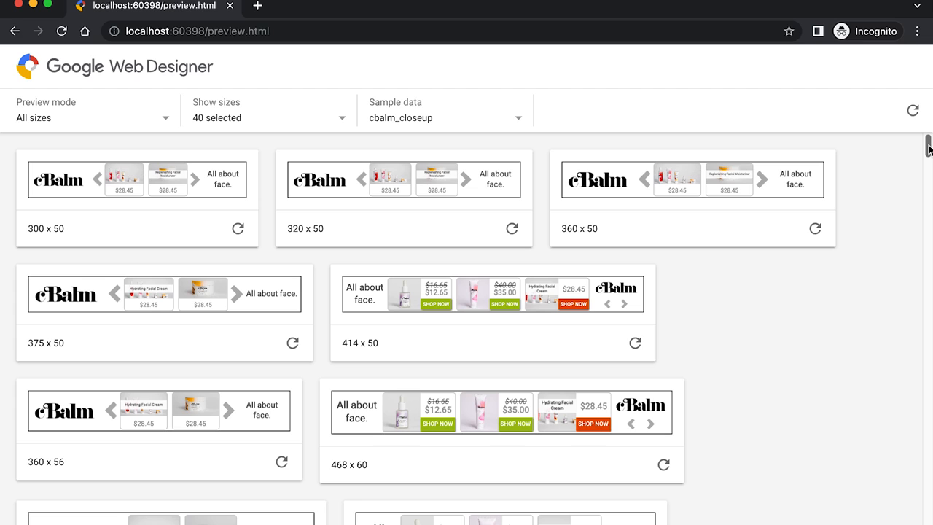
# Step: Browse the All sizes preview and flip the 320x250 carousel to another slide
pyautogui.scroll(-3)
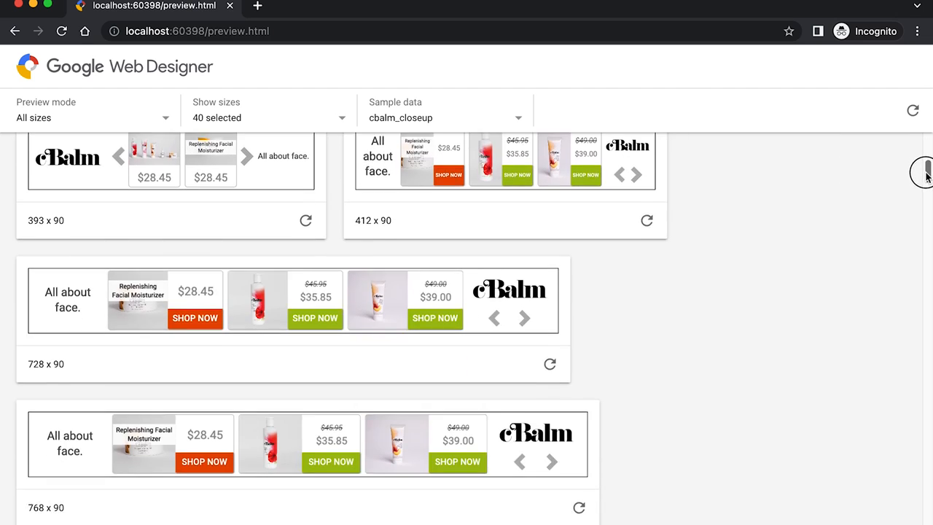
pyautogui.scroll(-3)
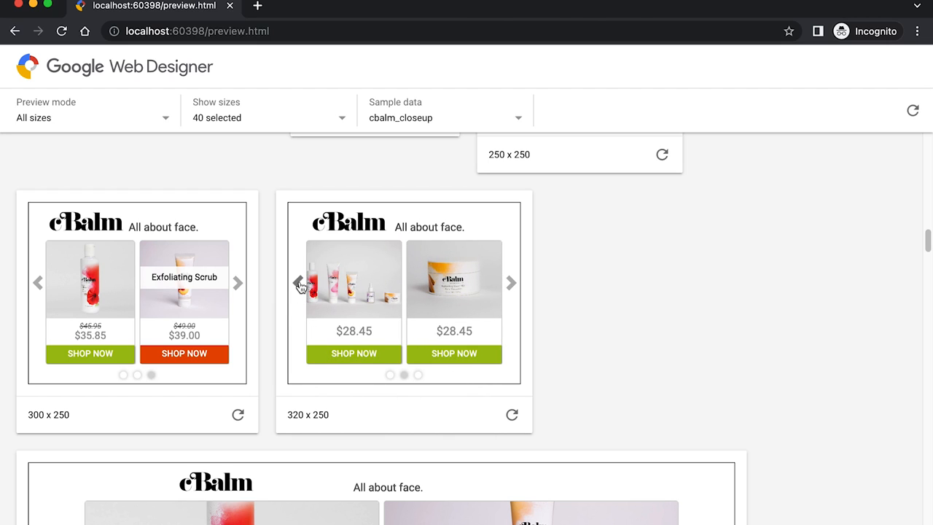
pyautogui.click(898, 75)
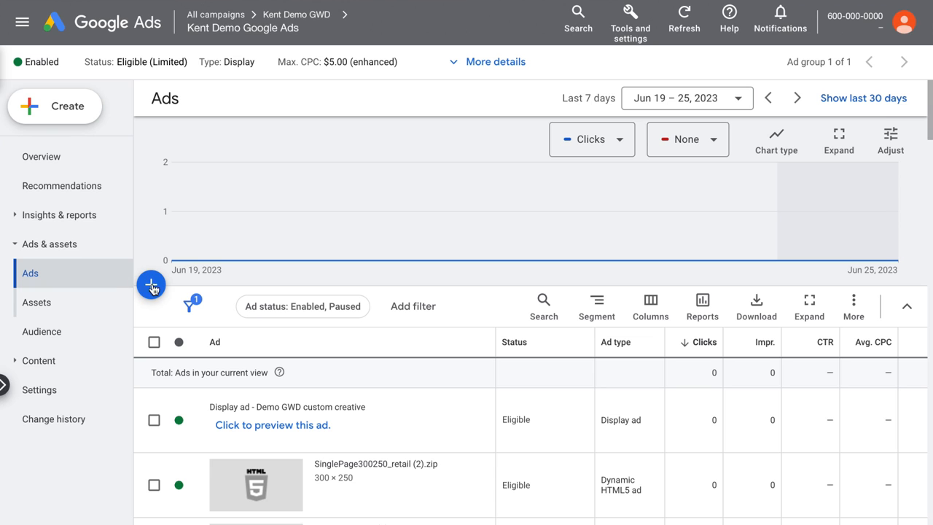
# Step: Choose Upload display ads from the + menu, then browse the Rich Media Gallery templates
pyautogui.click(152, 284)
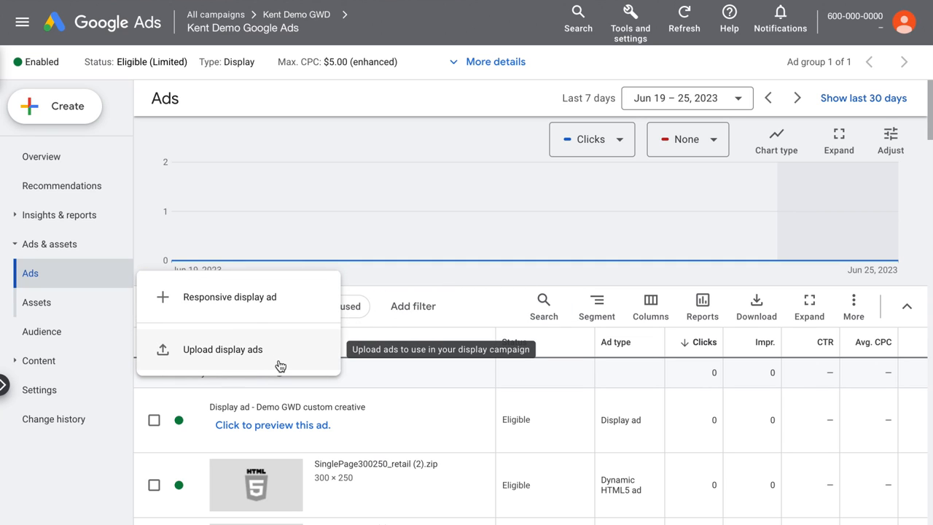
pyautogui.click(221, 350)
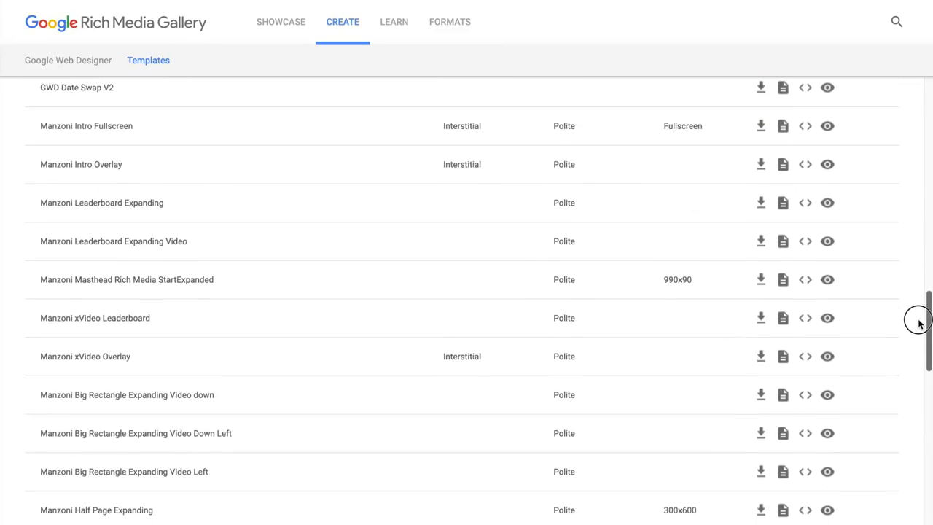
pyautogui.click(805, 318)
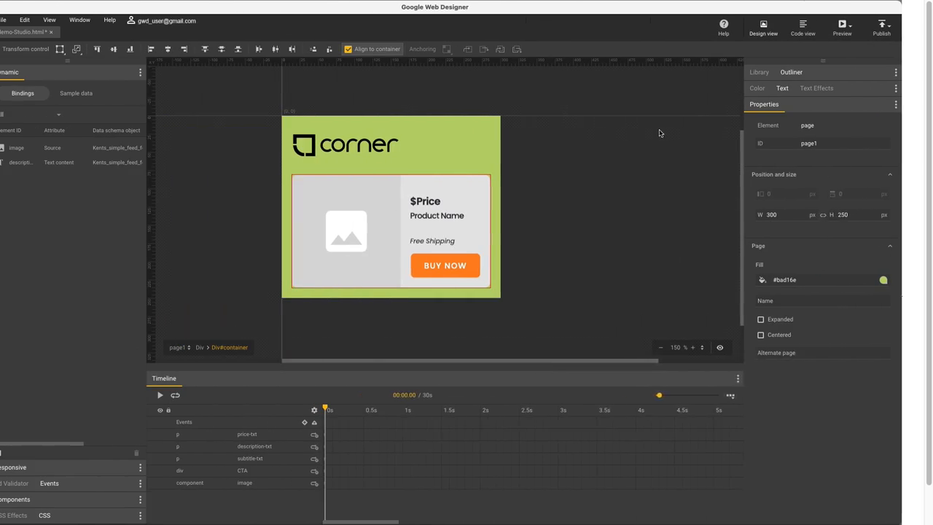
# Step: Bind the price text to dynamic data via Dynamic bindings so the $49.95 hand mixer sample fills the ad
pyautogui.rightClick(475, 201)
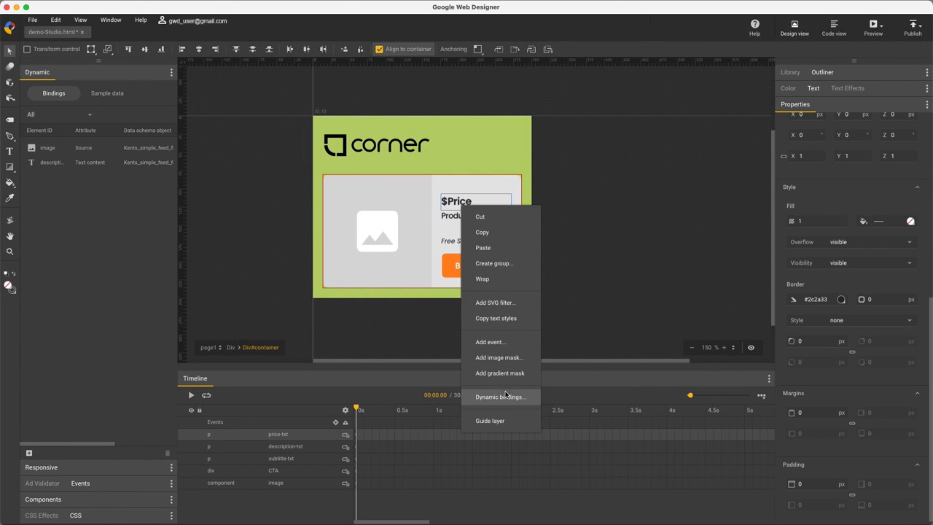
pyautogui.click(500, 396)
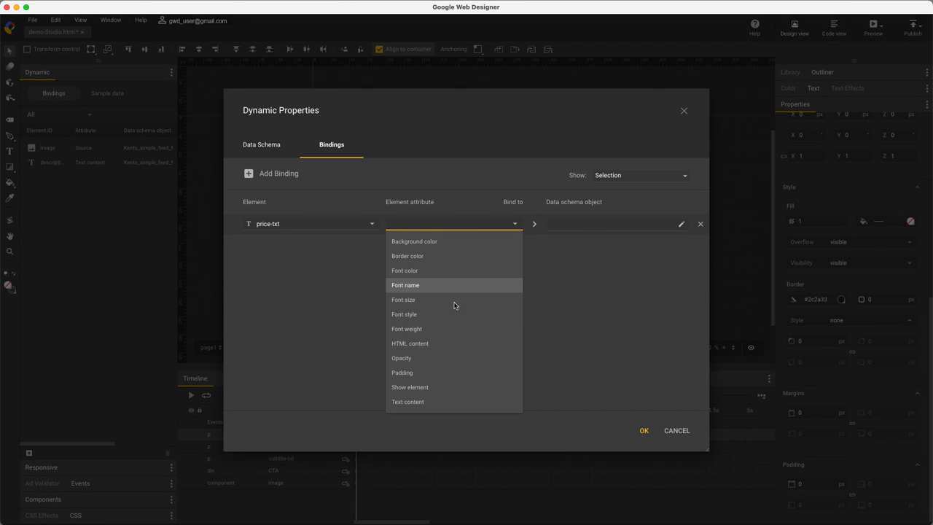
pyautogui.click(408, 403)
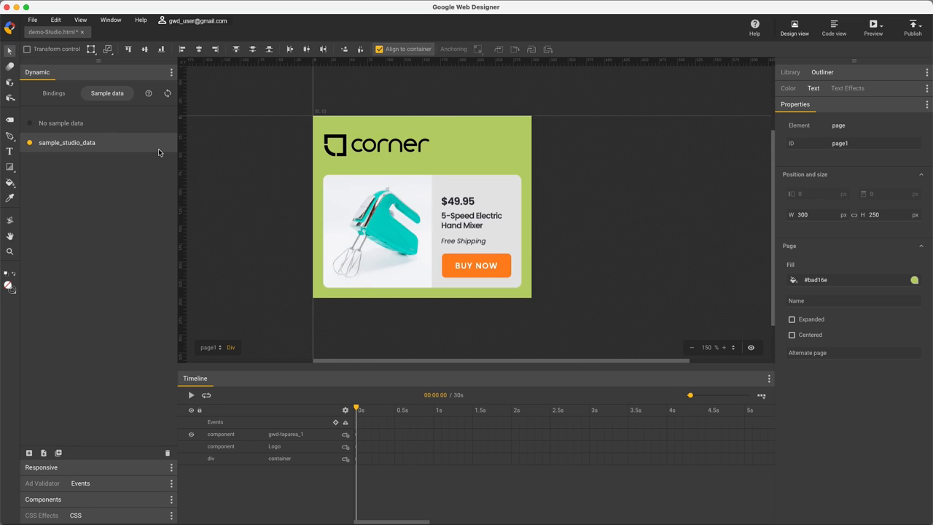
# Step: Publish to Studio, accepting the overwrite of the existing GWD-demo-Studio creative in Kent gwdCampaign
pyautogui.click(912, 26)
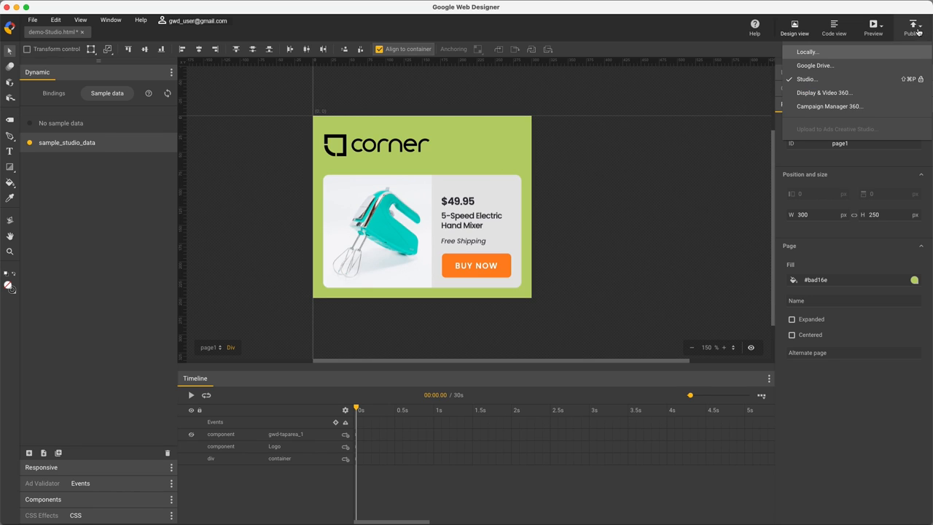
pyautogui.click(806, 79)
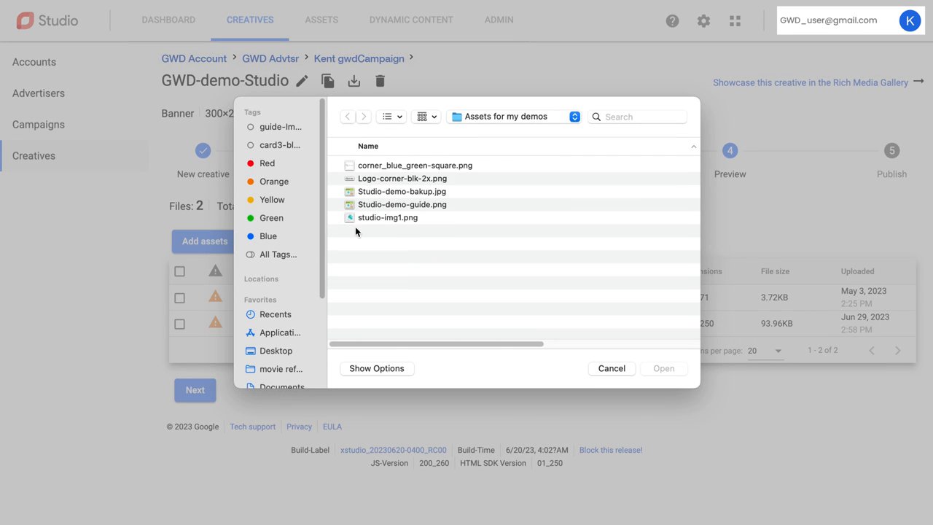
pyautogui.click(662, 367)
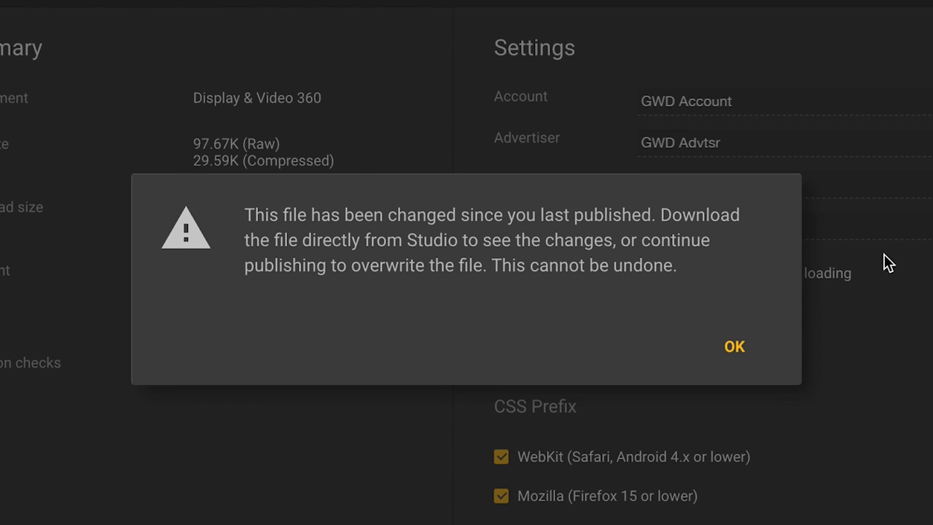
pyautogui.click(735, 347)
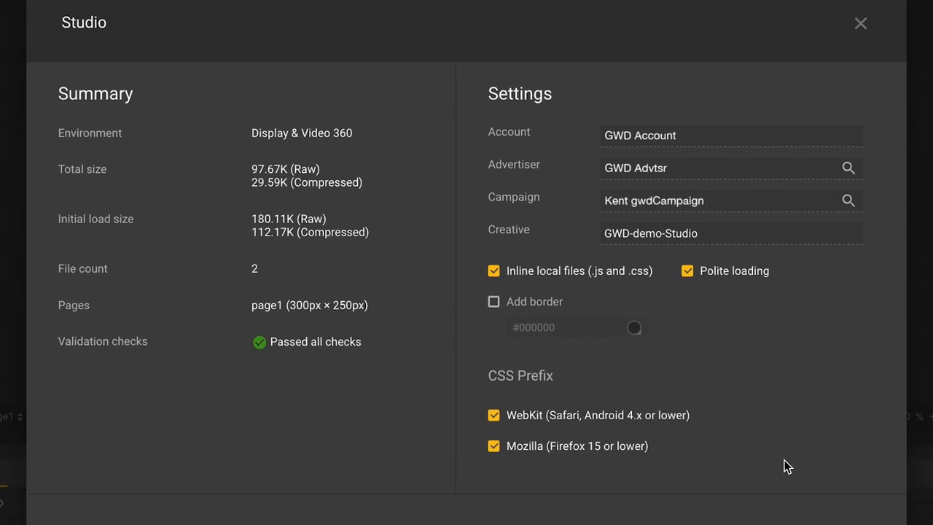
pyautogui.click(860, 24)
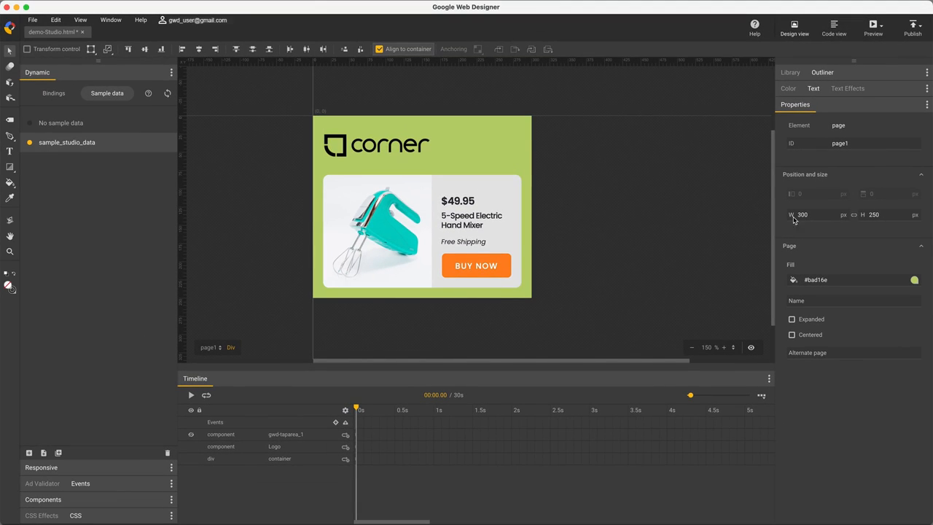
# Step: Review the Corner ad in Code view, then show the video ad's Upload to Ads Creative Studio destination
pyautogui.click(833, 28)
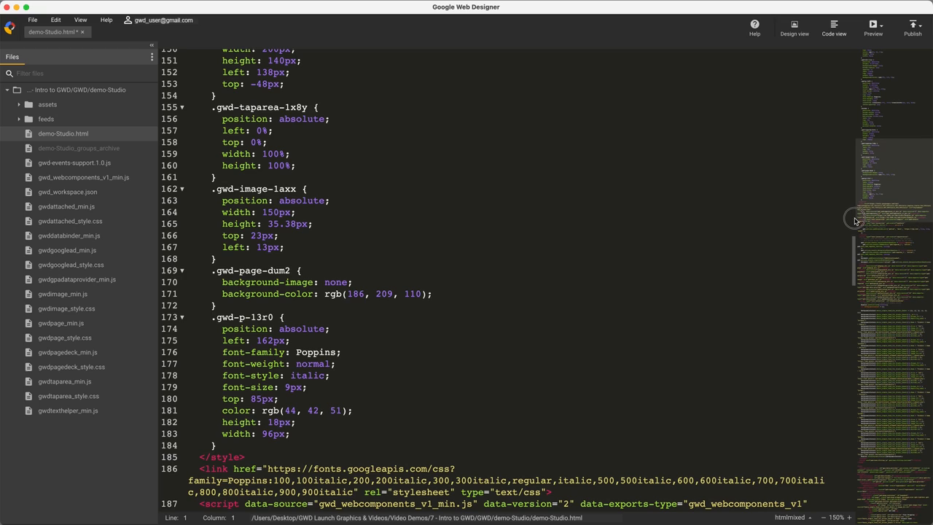
pyautogui.click(793, 29)
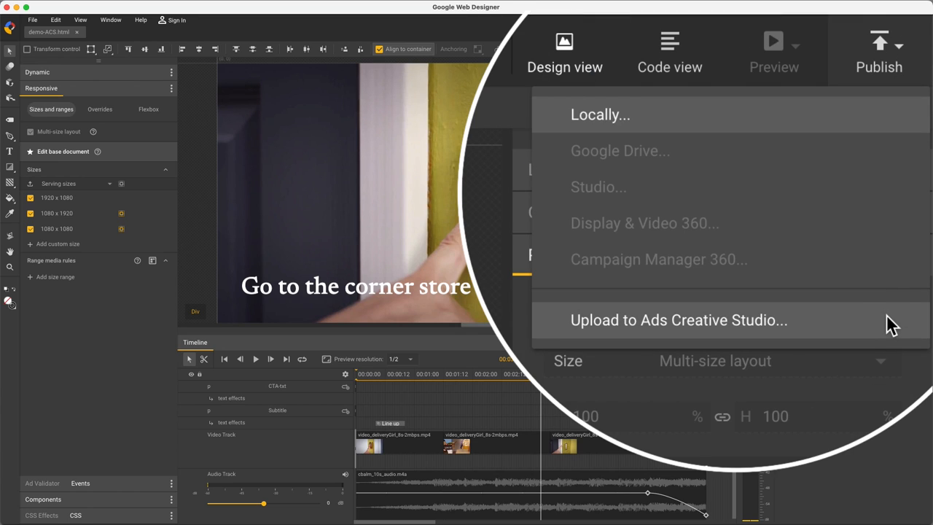
# Step: Upload the video ad to Ads Creative Studio and move from Projects to the Asset library
pyautogui.click(678, 320)
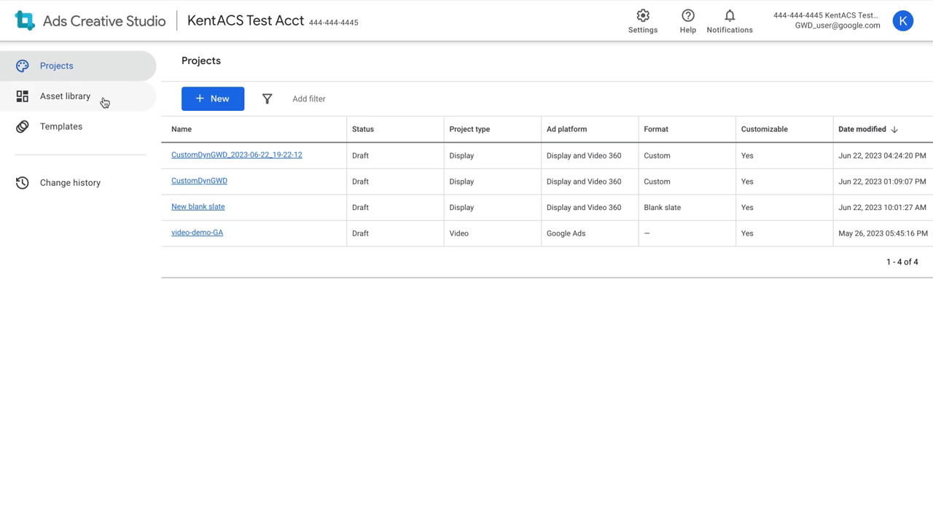
pyautogui.click(64, 96)
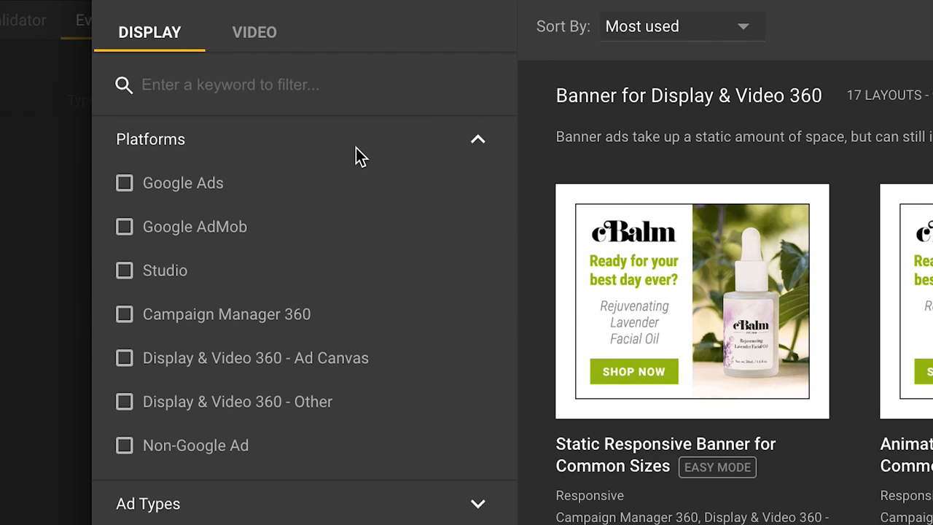
pyautogui.moveTo(160, 393)
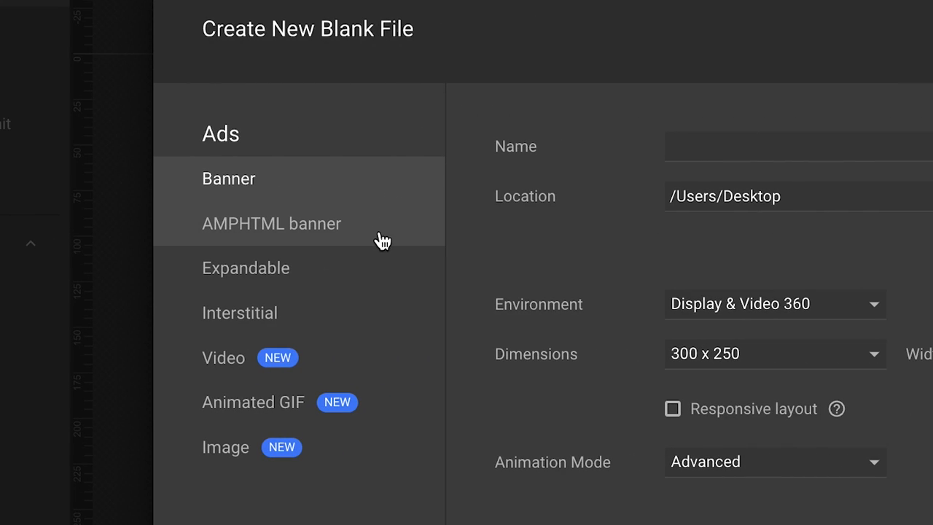
pyautogui.moveTo(373, 375)
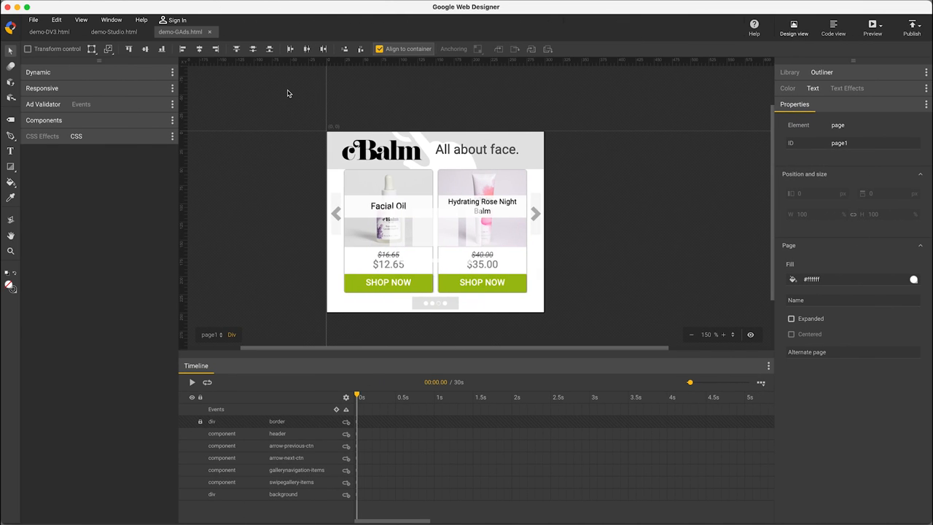
pyautogui.moveTo(186, 93)
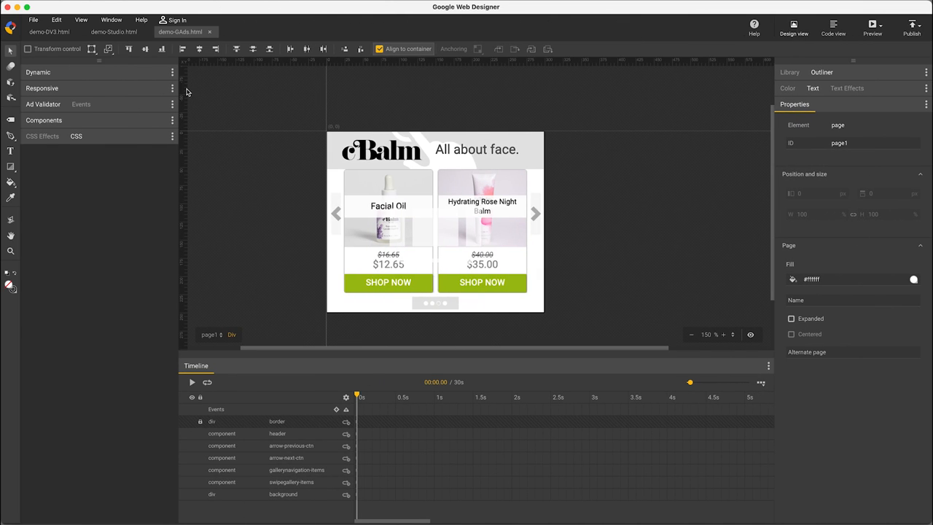
# Step: Expand the Ad Validator to show file size, components and HTML checks all passing
pyautogui.click(44, 103)
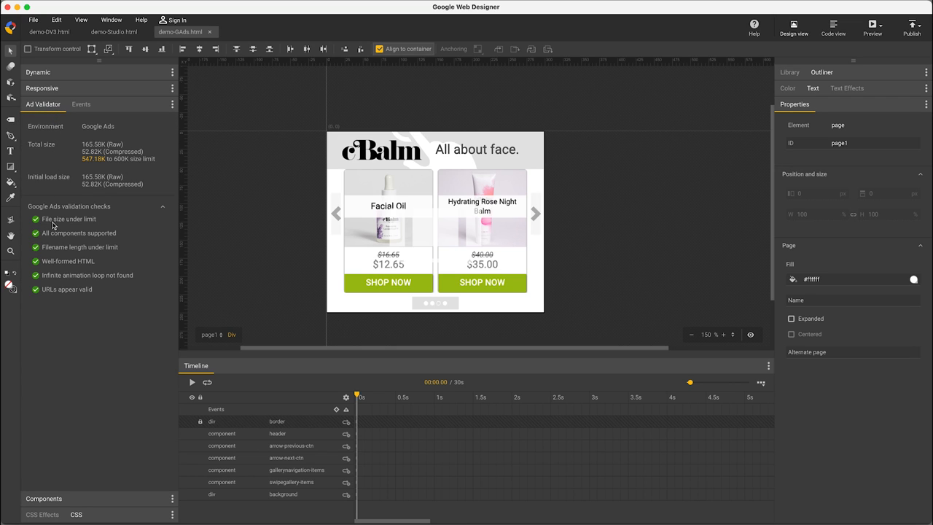
pyautogui.moveTo(51, 280)
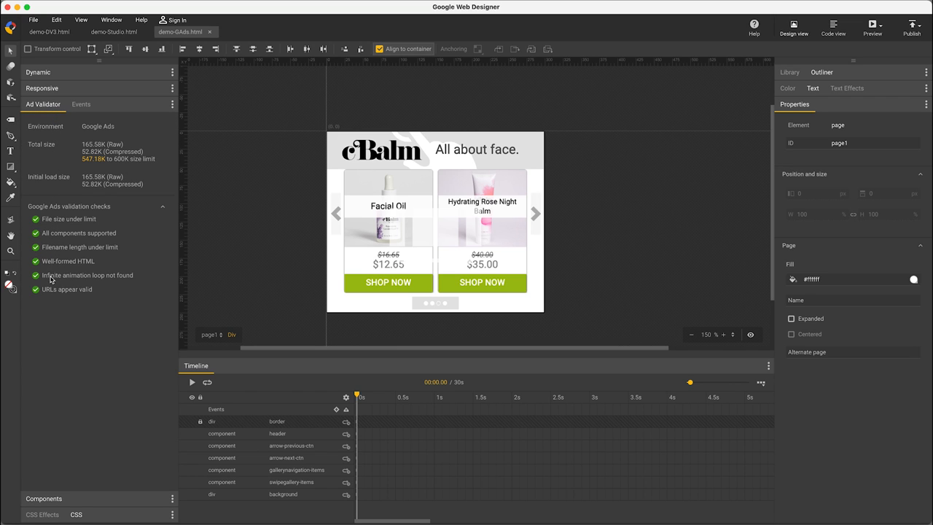
pyautogui.moveTo(51, 299)
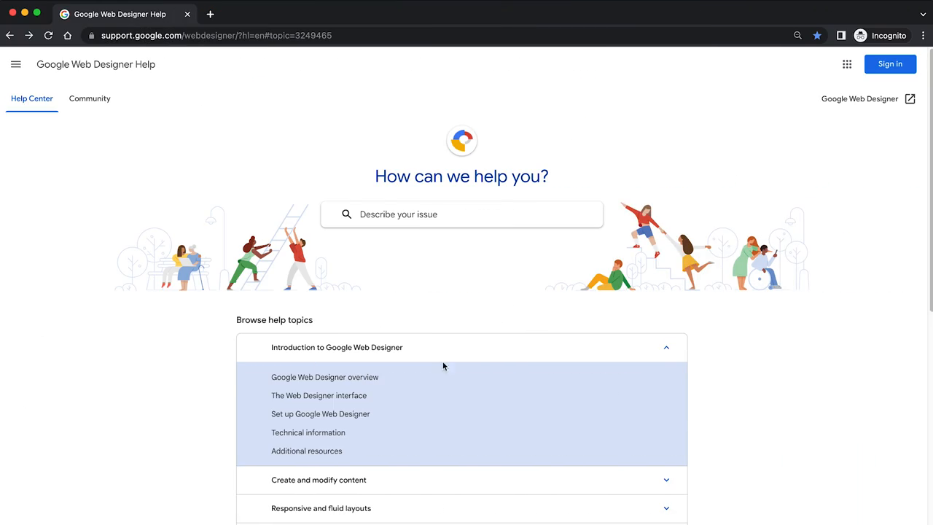
# Step: Browse the overview and Web Designer interface articles, then the Help Community page
pyautogui.click(324, 376)
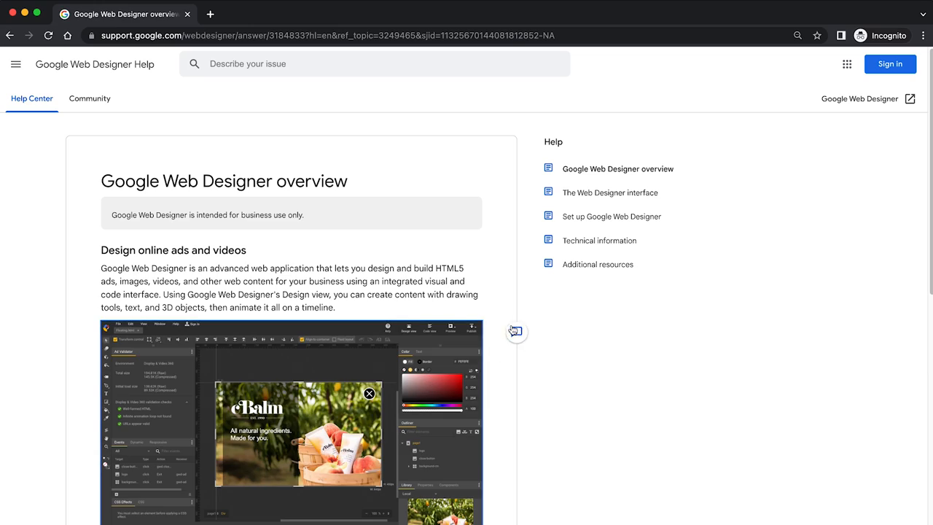
pyautogui.click(610, 192)
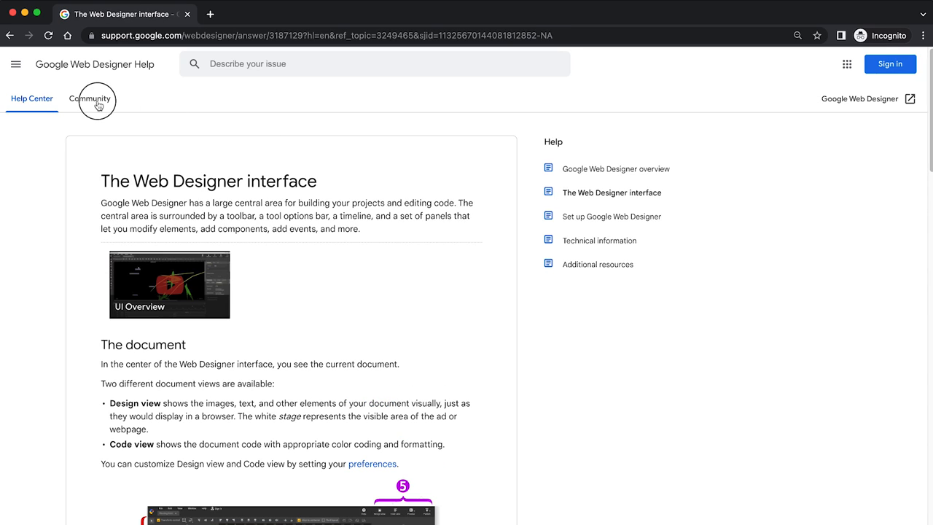
pyautogui.click(89, 99)
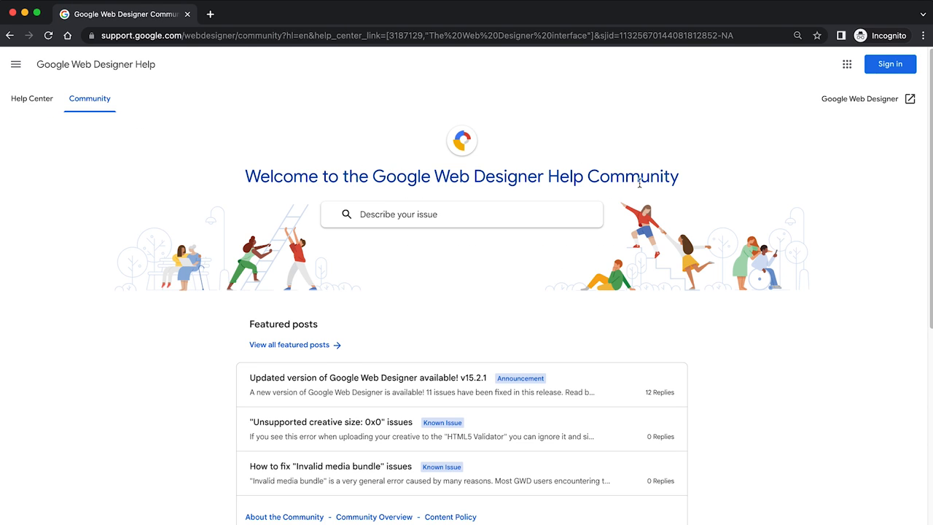